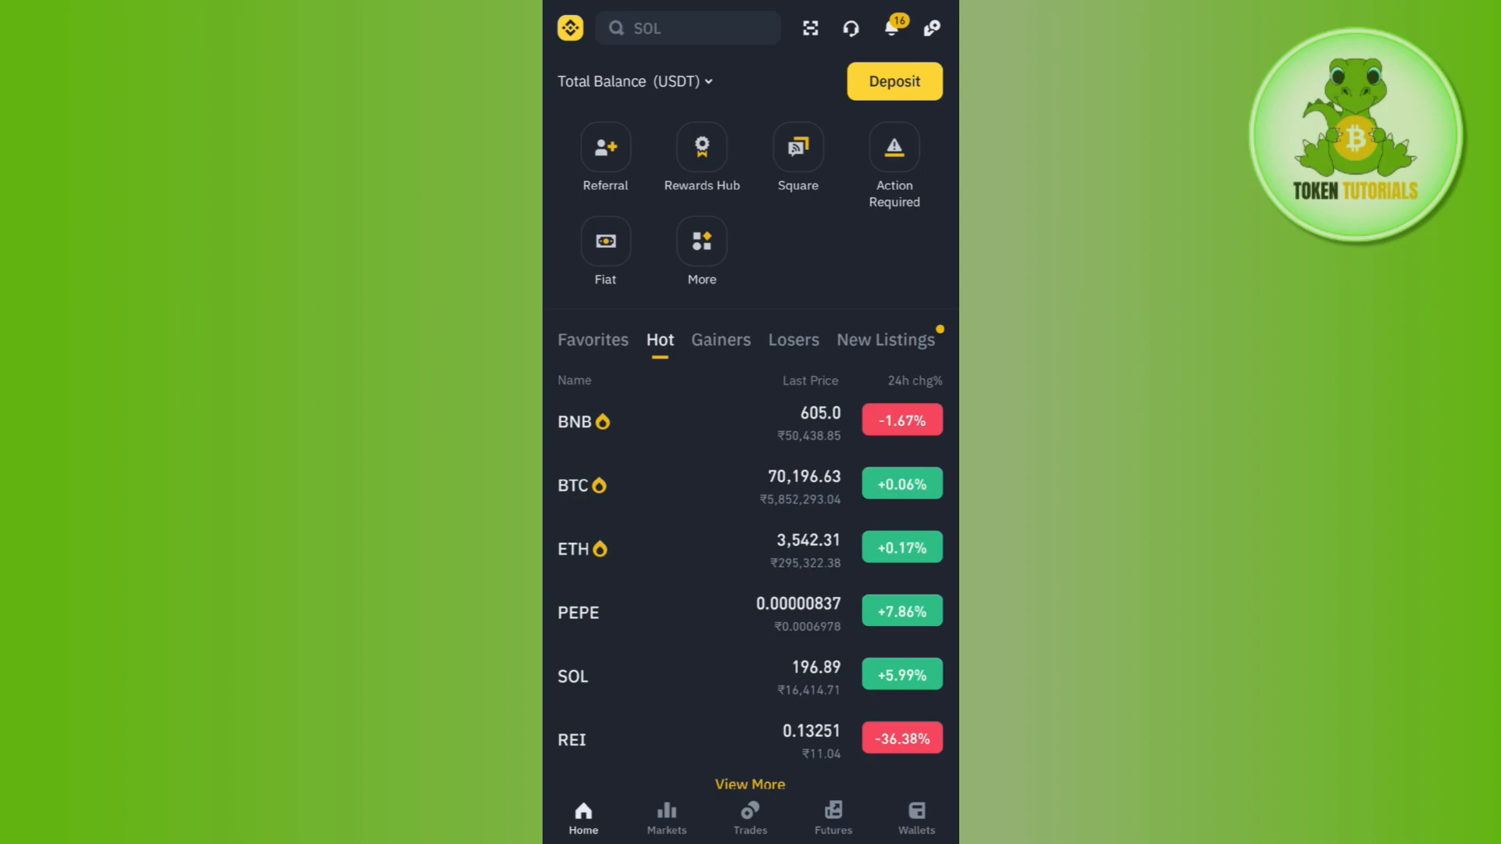
# Step: Go from the Regular VIP level and fee overview to the Binance VIP & Institutional page
pyautogui.click(701, 243)
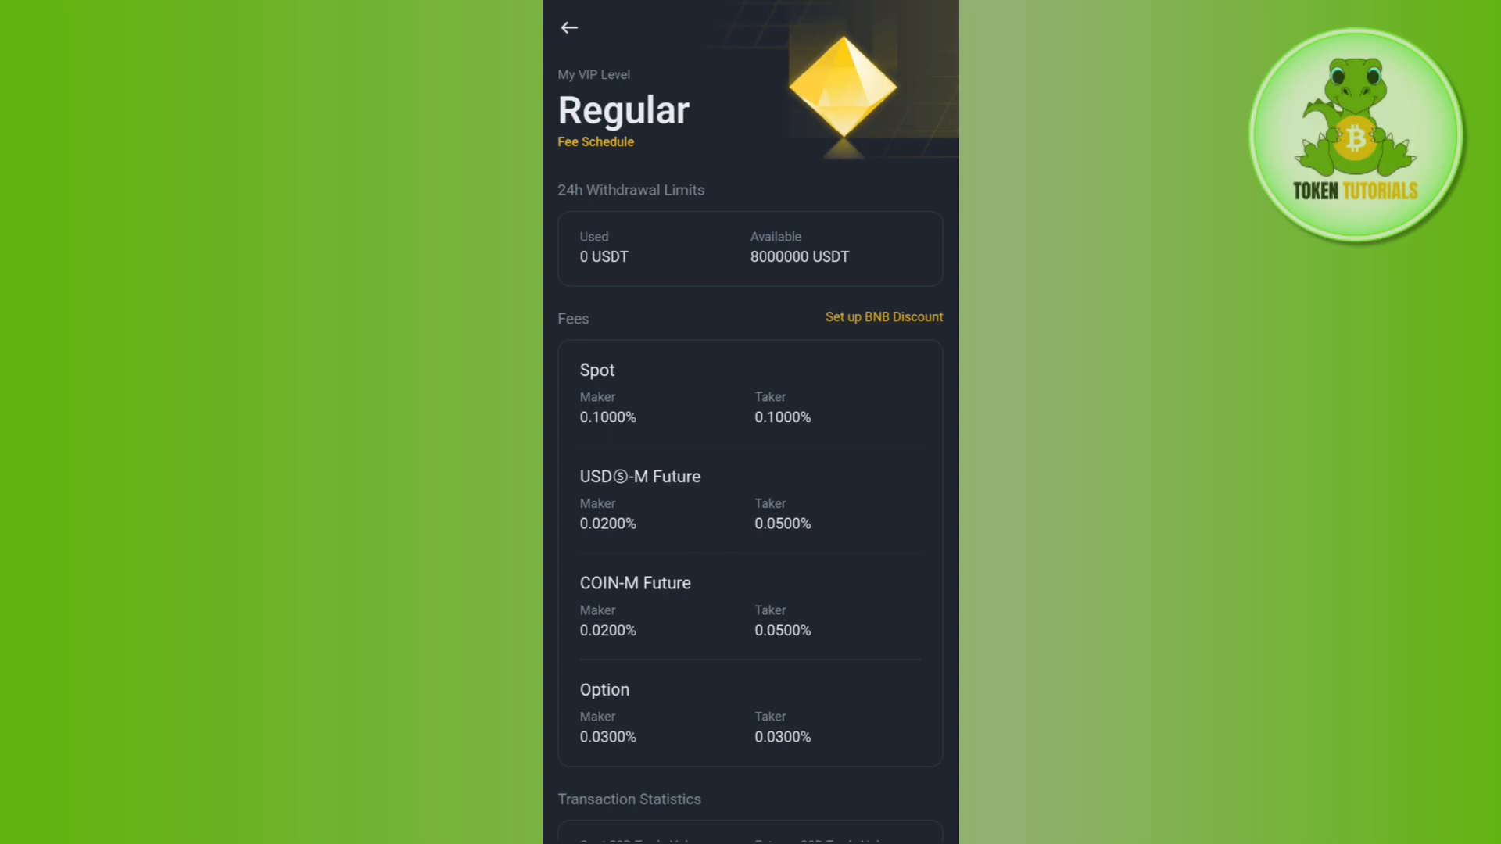
pyautogui.scroll(-3)
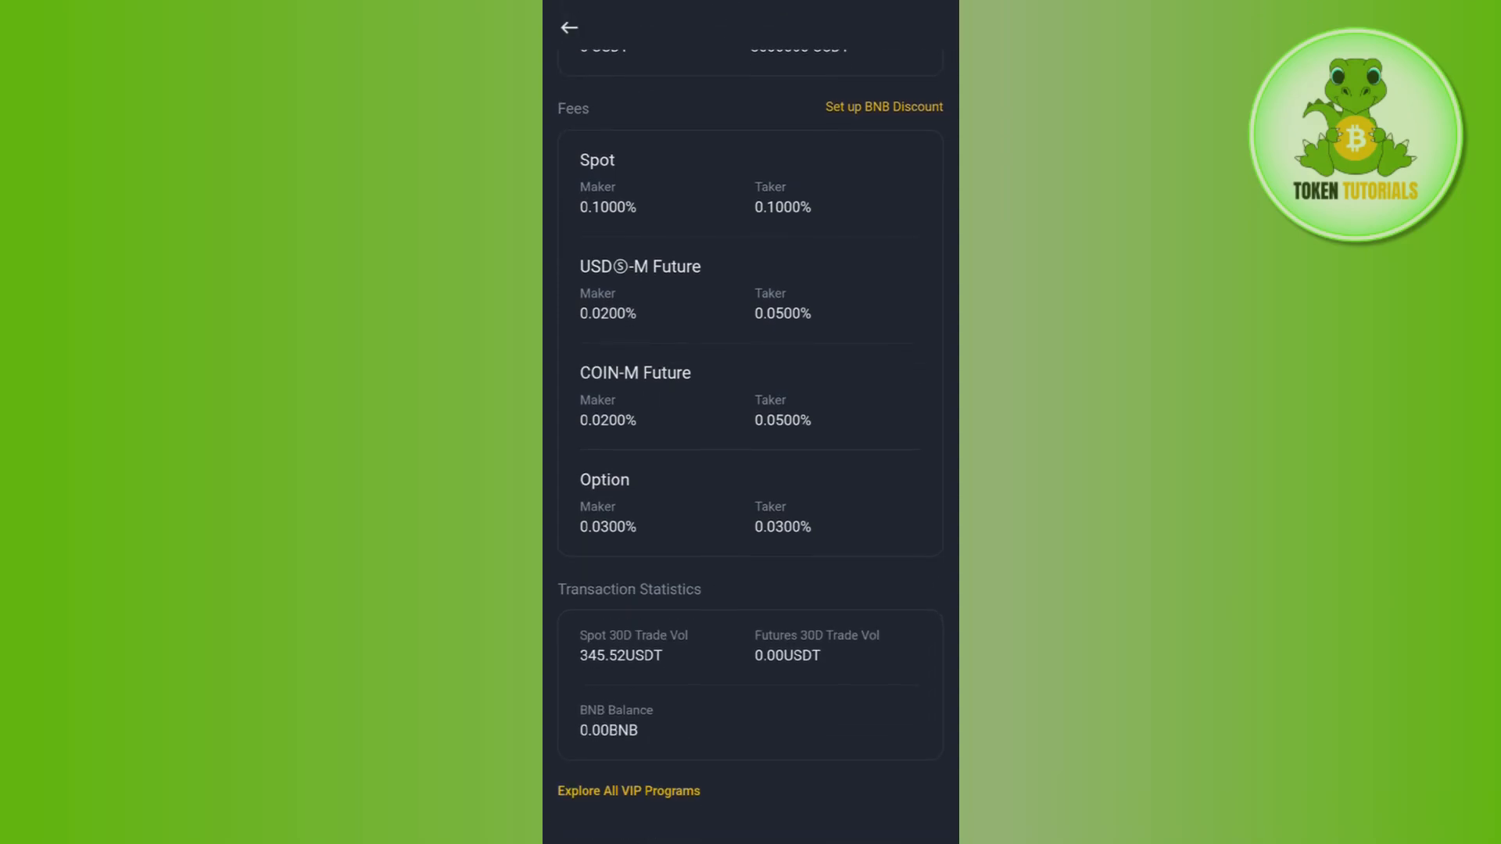
pyautogui.click(629, 790)
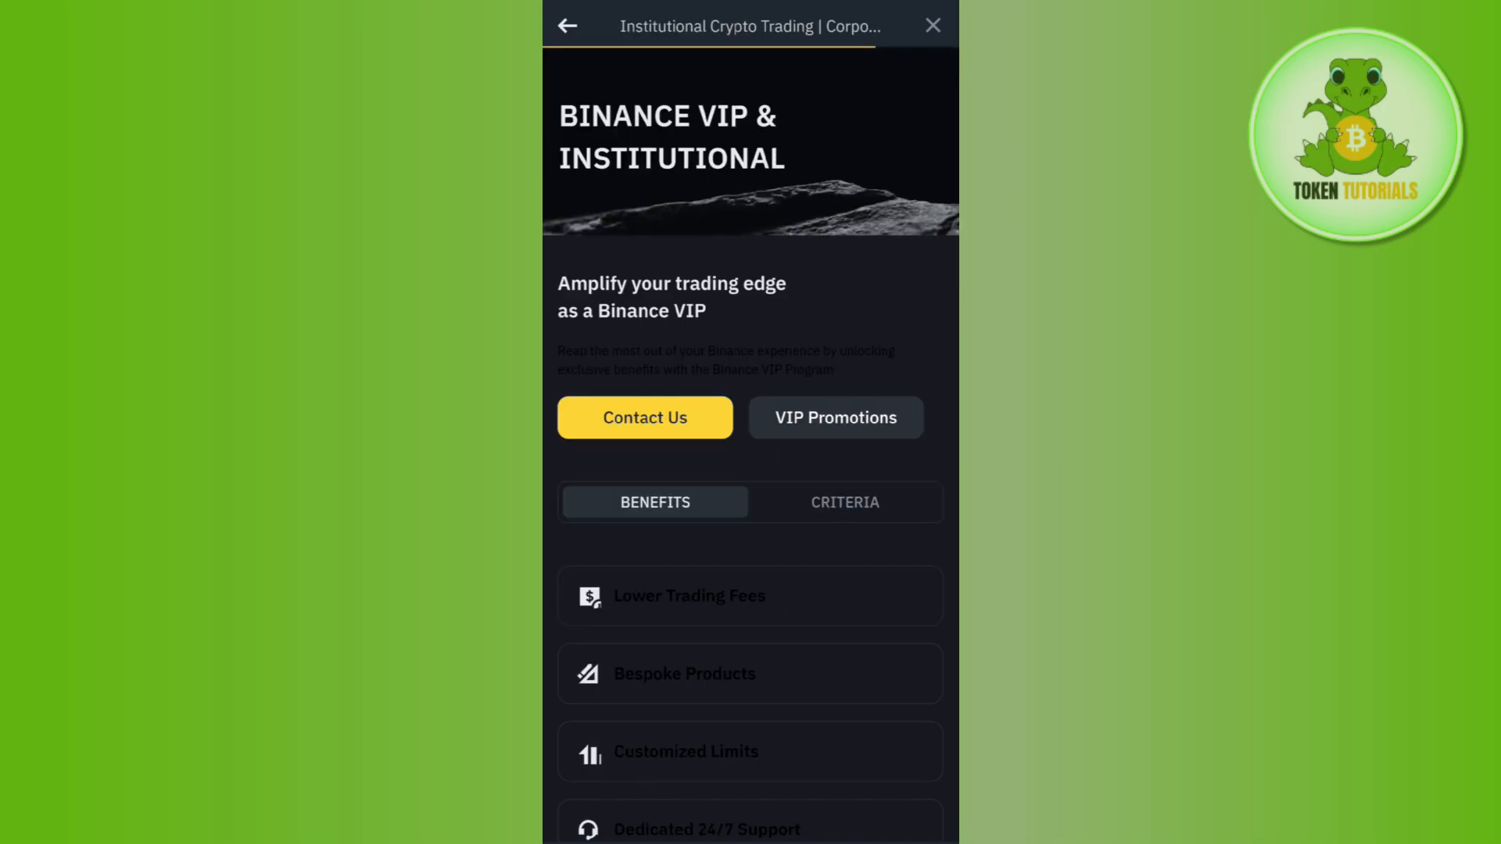
# Step: Switch to the Criteria tab showing Trader Program spot tier requirements from VIP 1
pyautogui.click(843, 502)
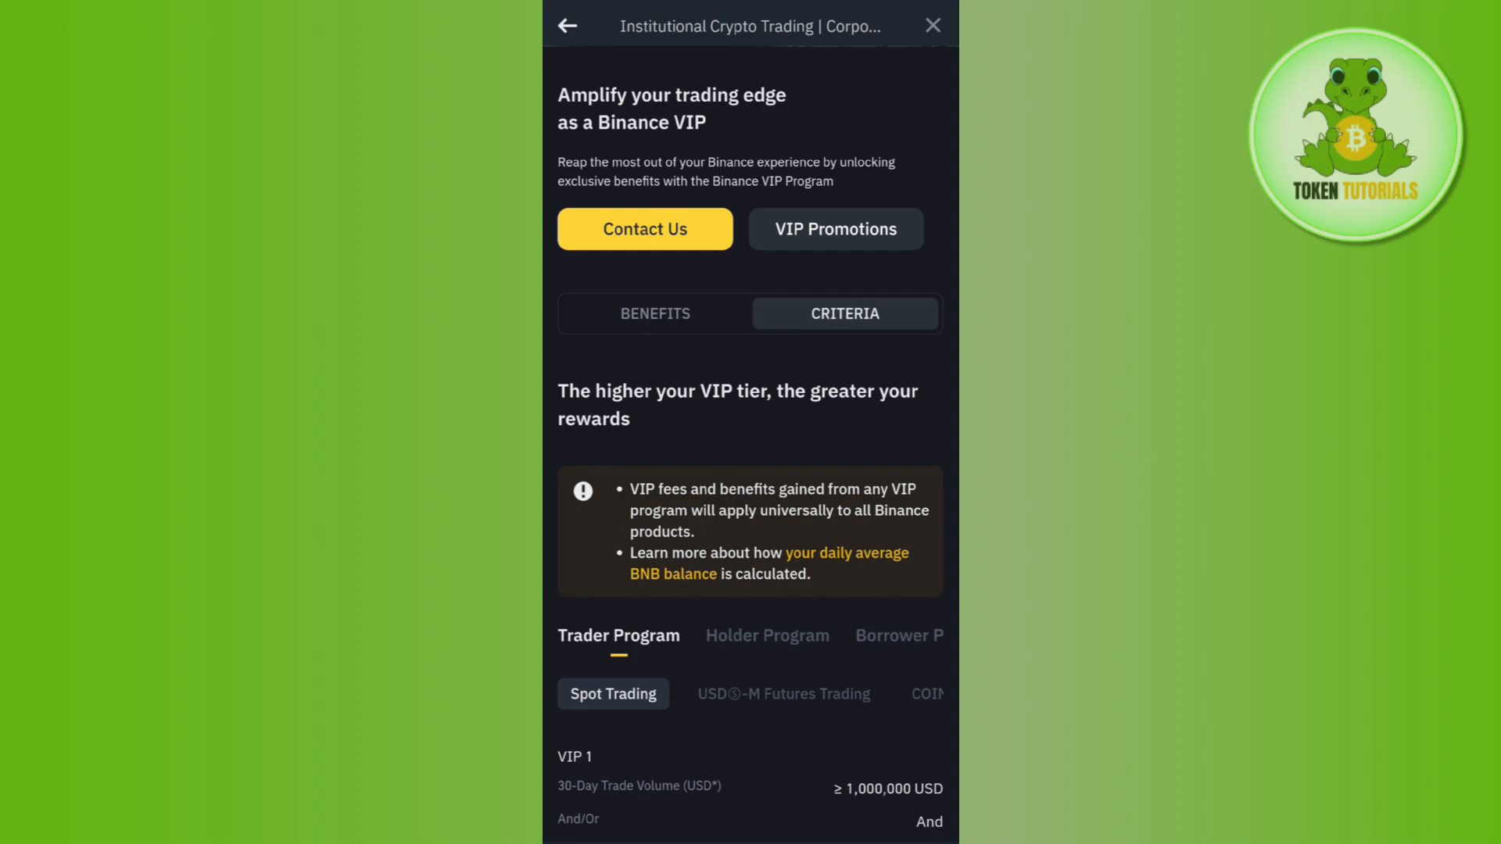
pyautogui.scroll(-3)
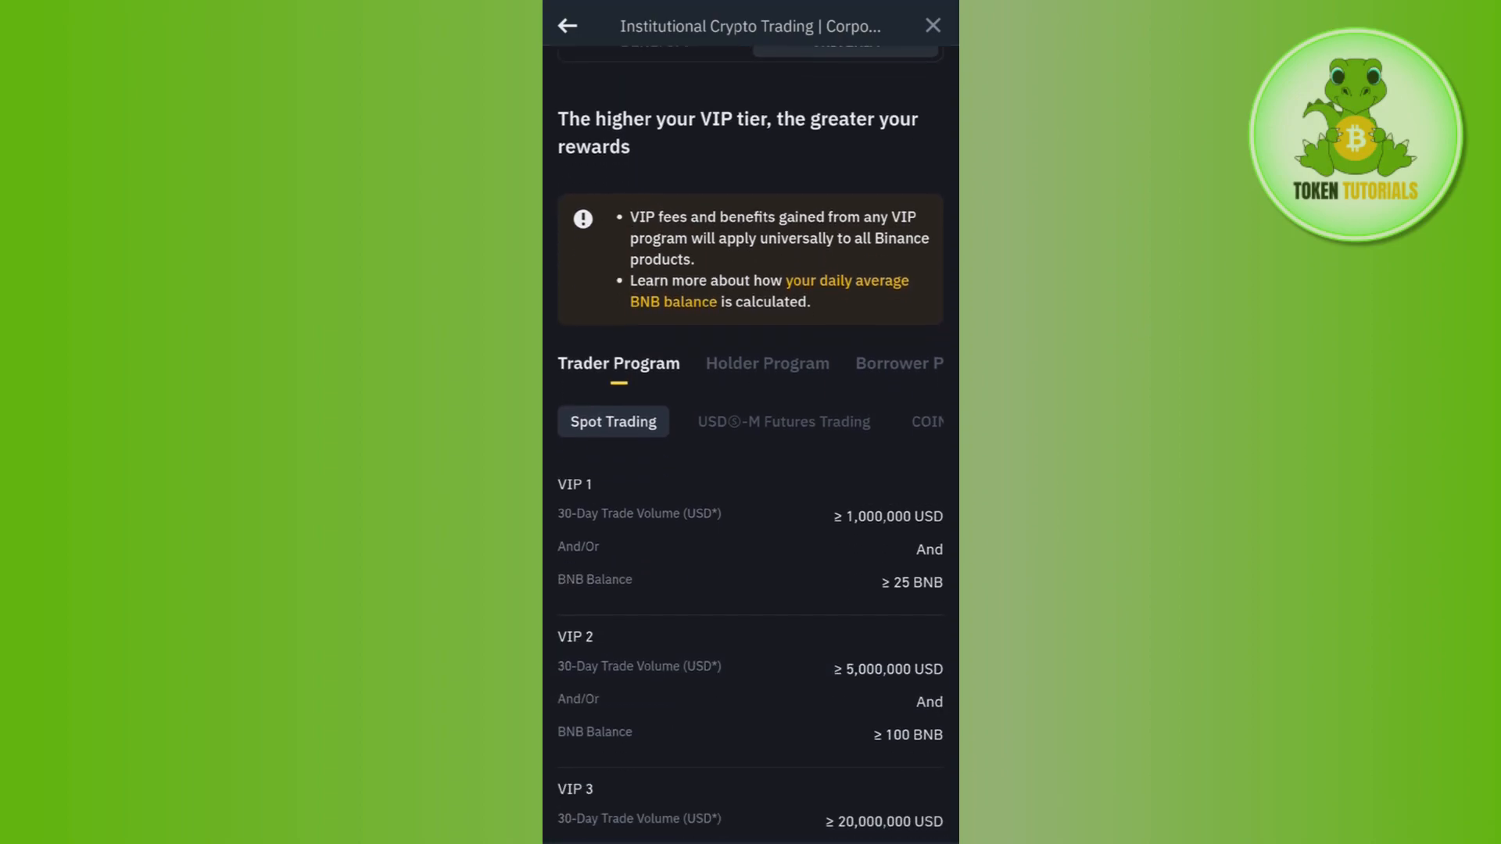
pyautogui.scroll(-3)
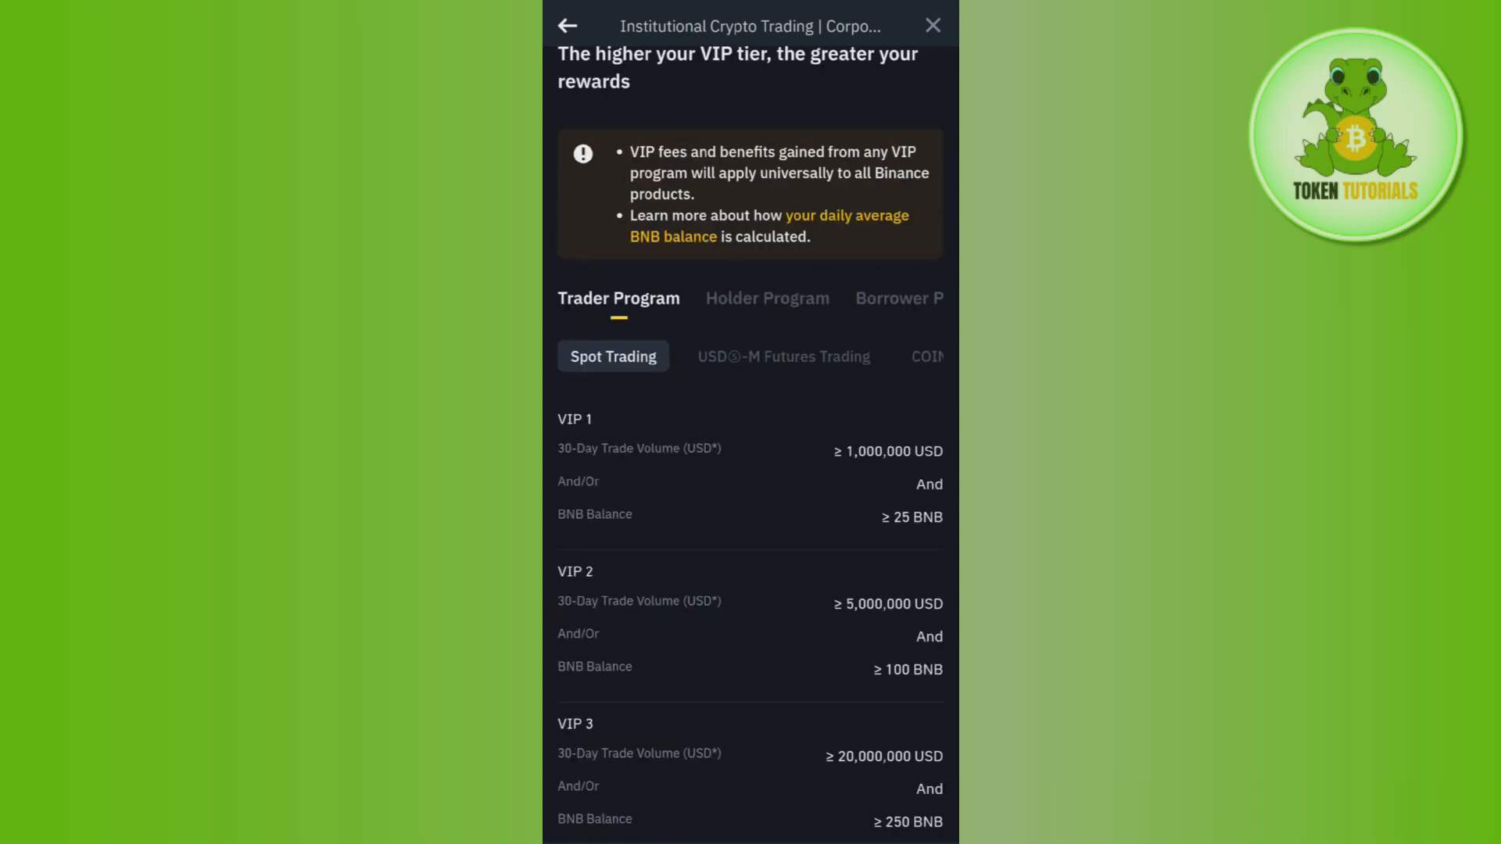
pyautogui.scroll(-3)
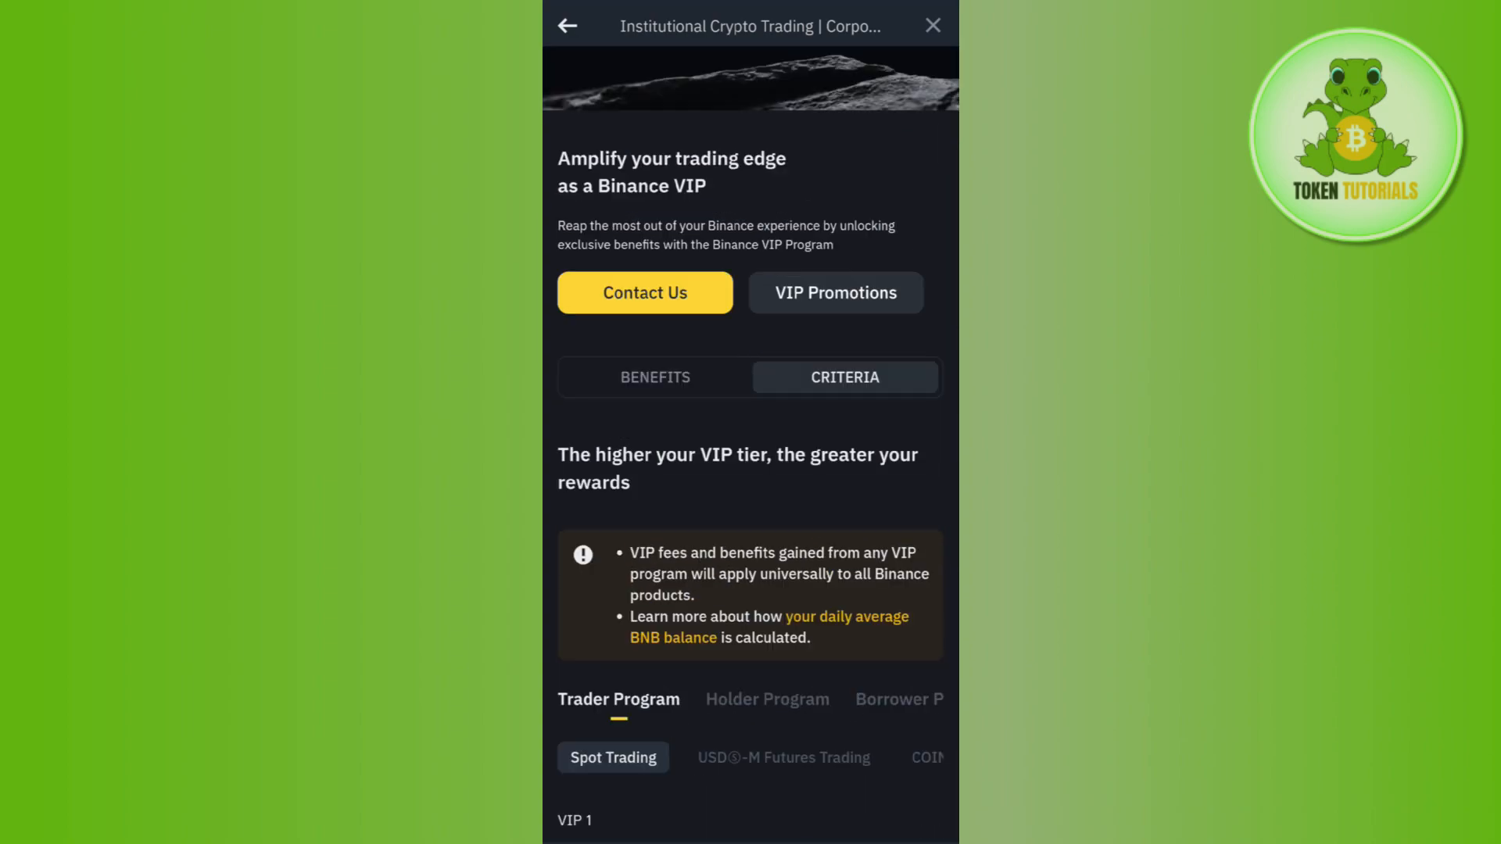
pyautogui.scroll(-3)
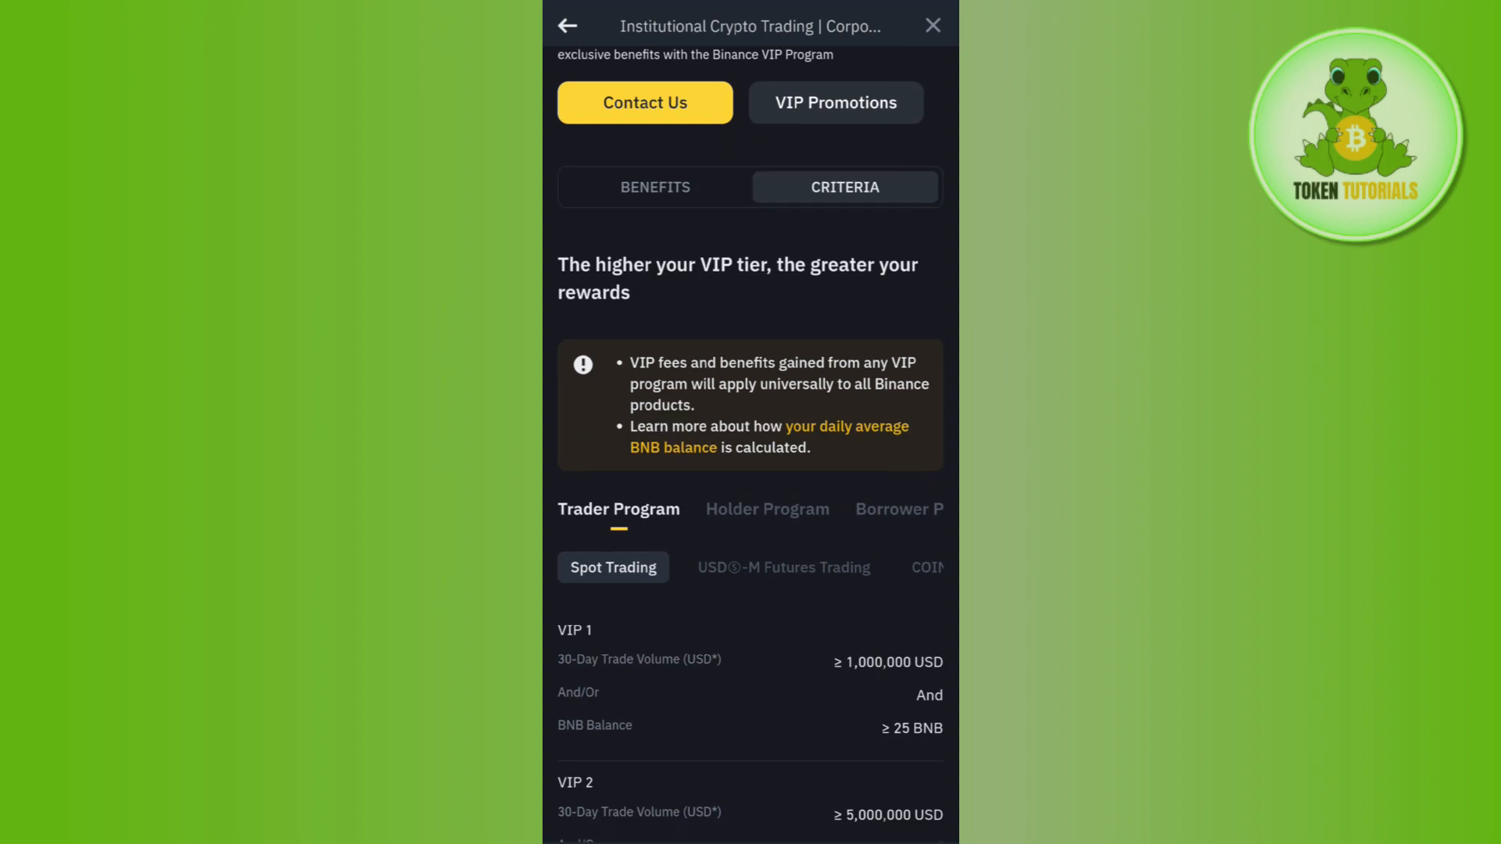
pyautogui.scroll(-3)
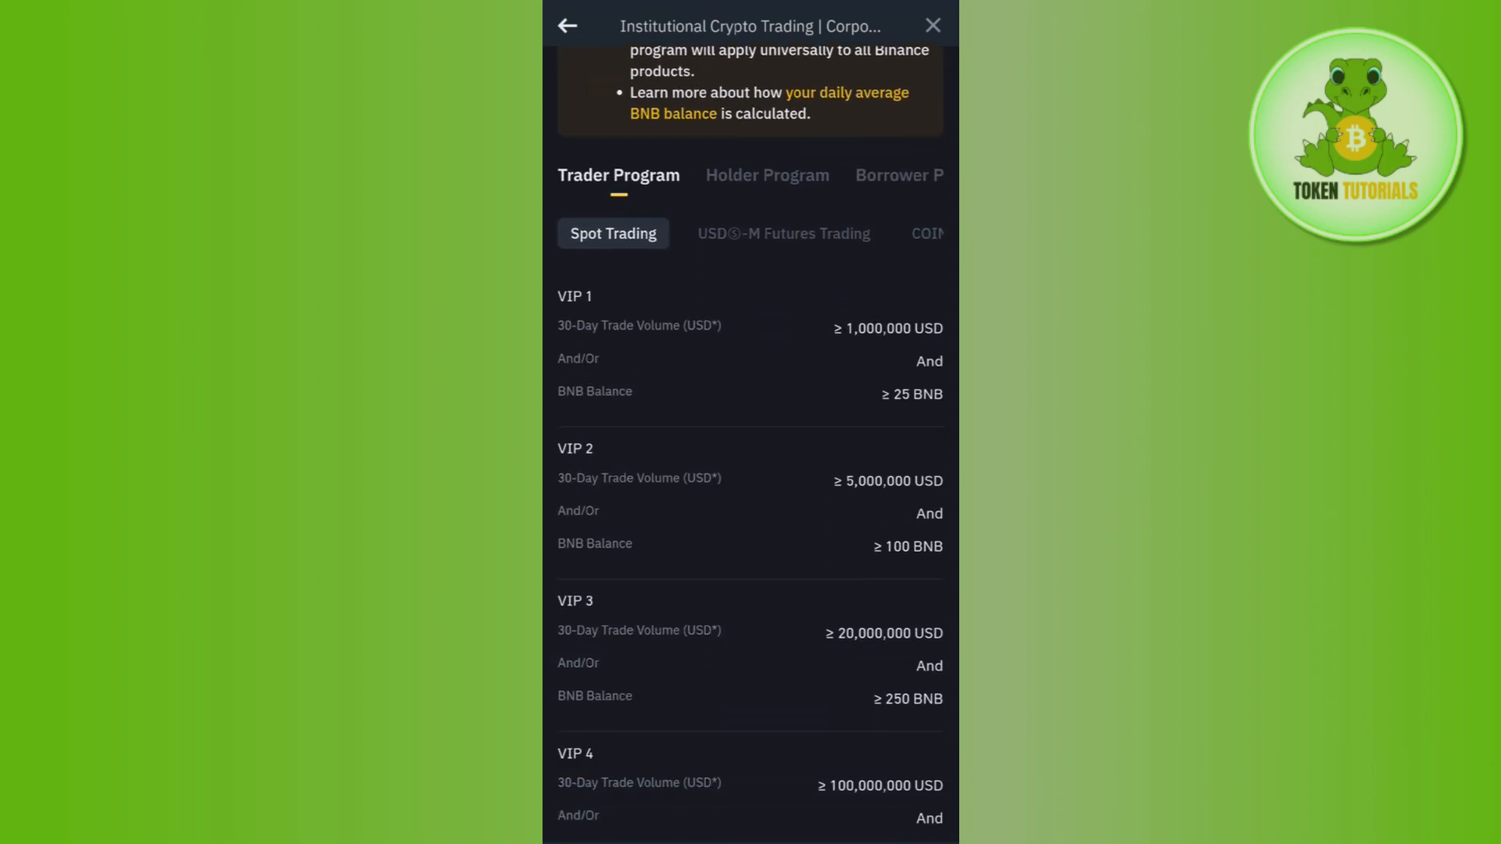